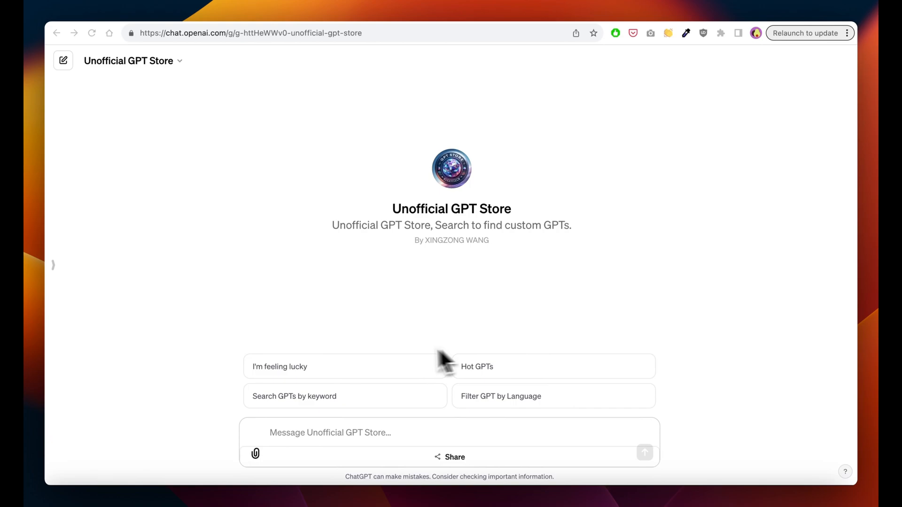
{"action": "mouse_move", "coordinate": [507, 389]}
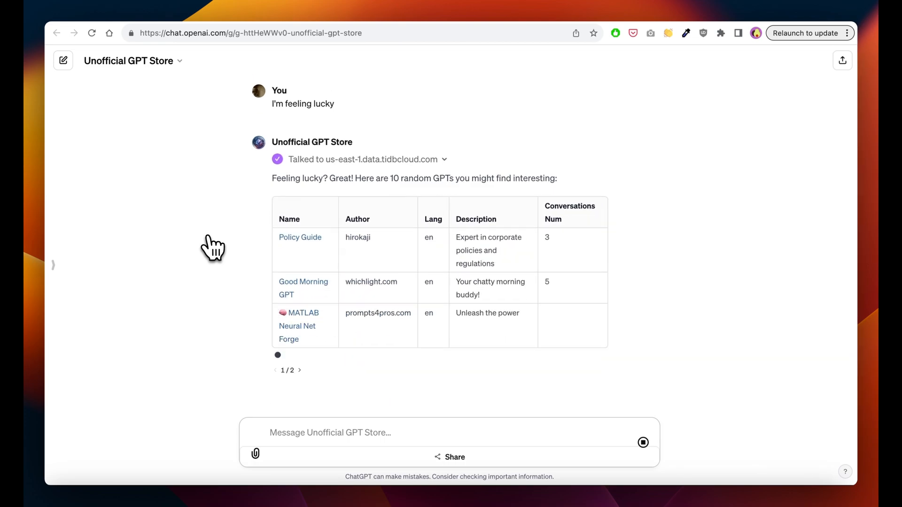
- Review the ten random GPTs, then send 'hot' to list today's hottest GPTs
{"action": "scroll", "scroll_direction": "down", "scroll_amount": 3}
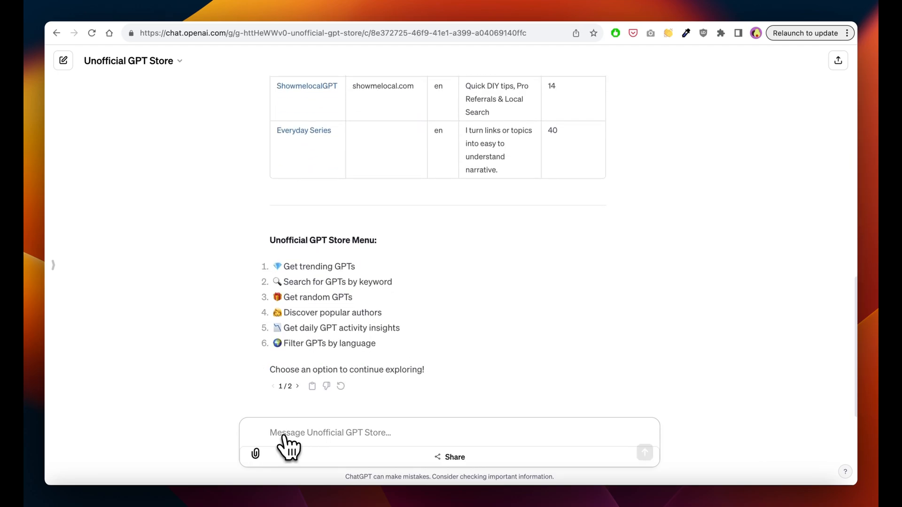
{"action": "type", "text": "hot"}
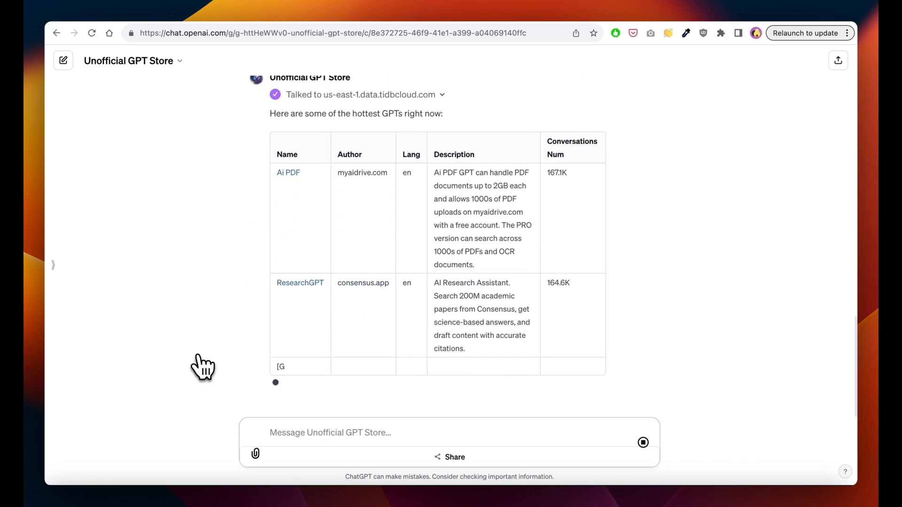
{"action": "scroll", "scroll_direction": "down", "scroll_amount": 3}
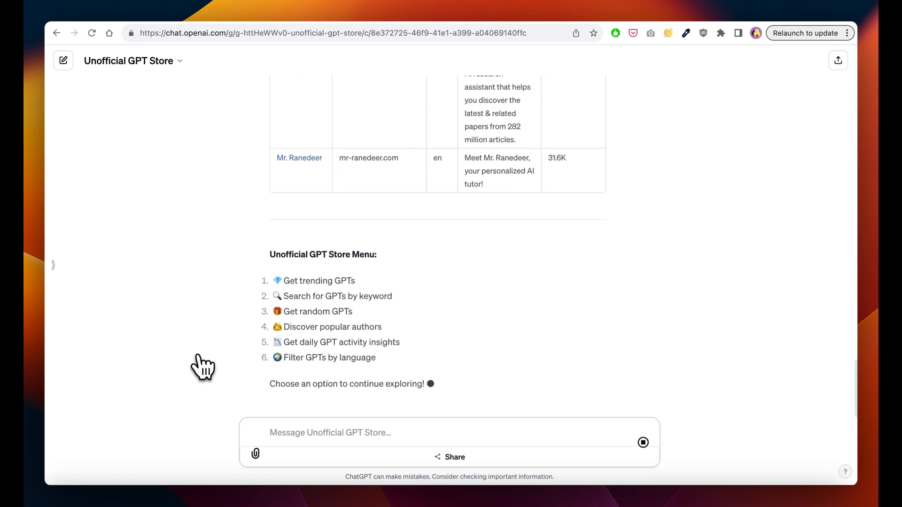
- Search the store for 'javascript' and browse the five matching GPTs
{"action": "type", "text": "search jav"}
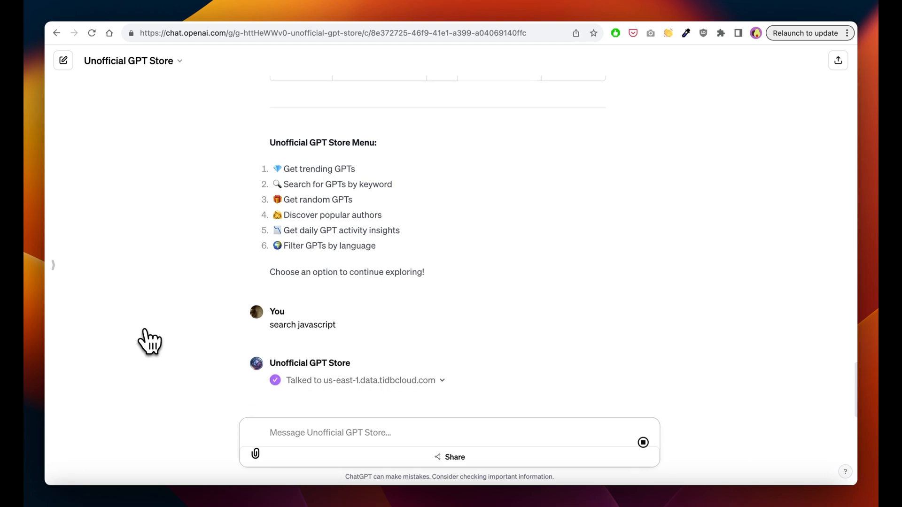
{"action": "scroll", "scroll_direction": "down", "scroll_amount": 3}
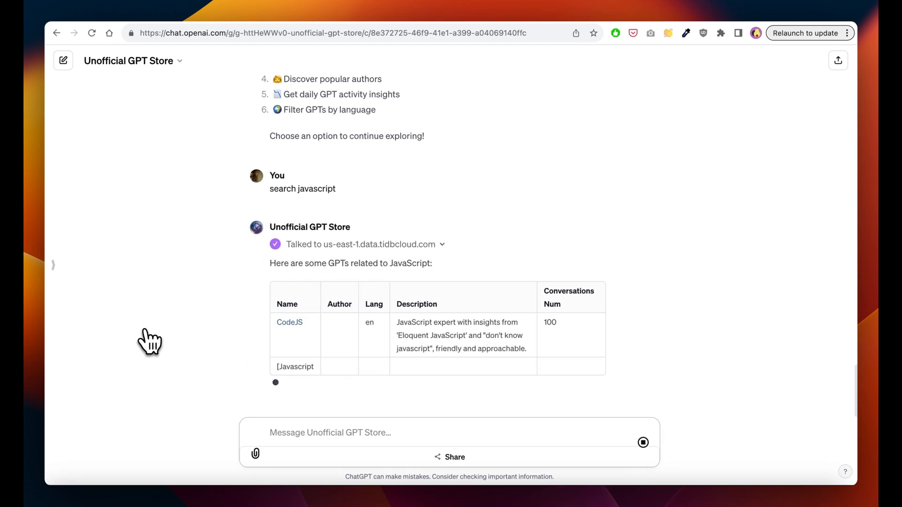
{"action": "scroll", "scroll_direction": "down", "scroll_amount": 3}
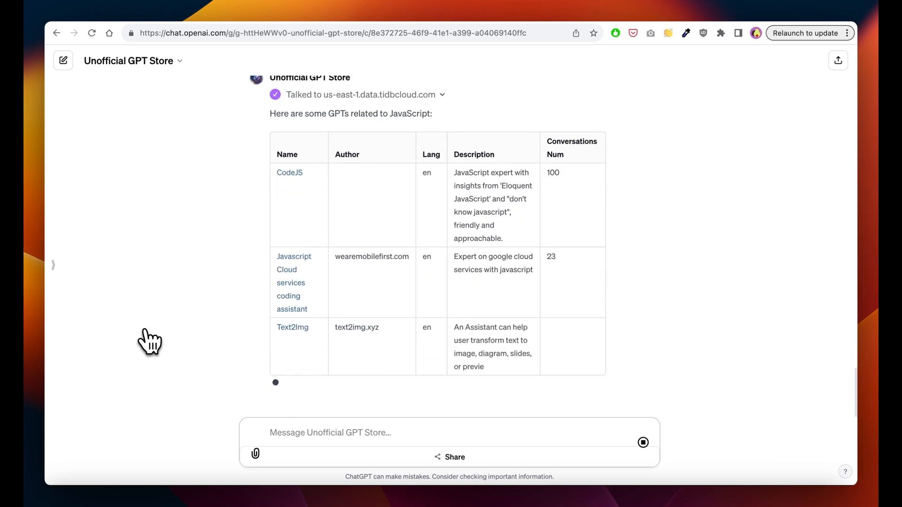
{"action": "scroll", "scroll_direction": "down", "scroll_amount": 3}
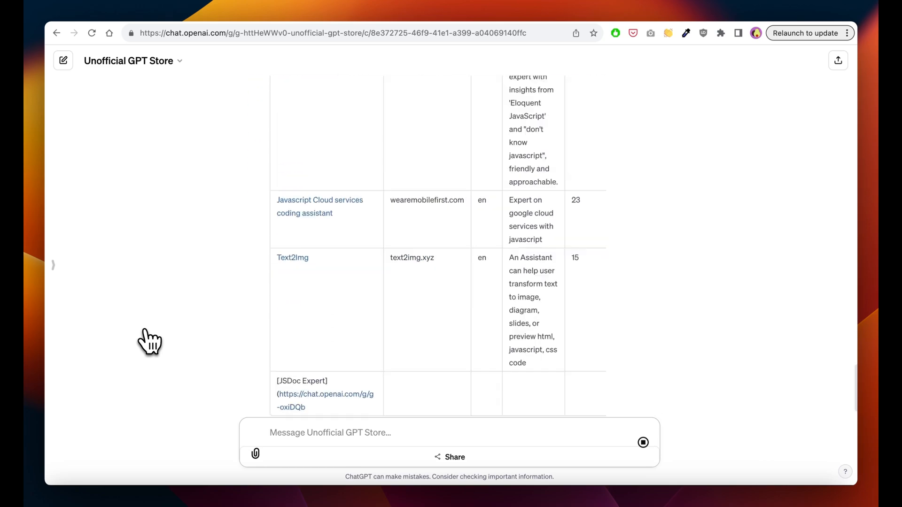
{"action": "scroll", "scroll_direction": "down", "scroll_amount": 3}
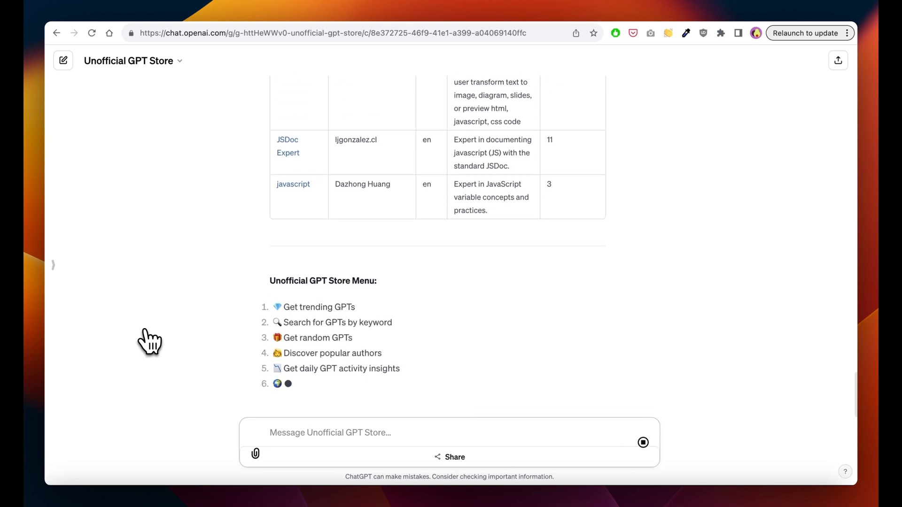
- Send 'top authors' and browse the authors table ranked by GPT count
{"action": "type", "text": "to"}
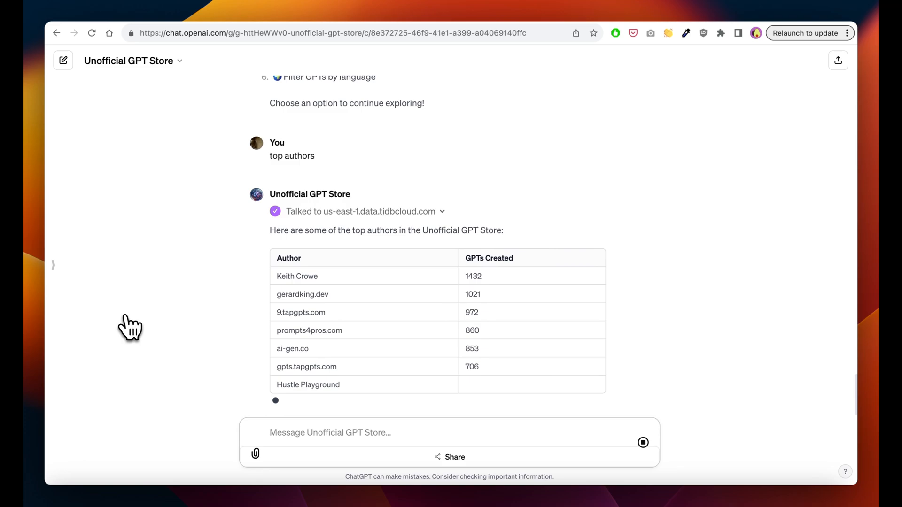
{"action": "scroll", "scroll_direction": "down", "scroll_amount": 3}
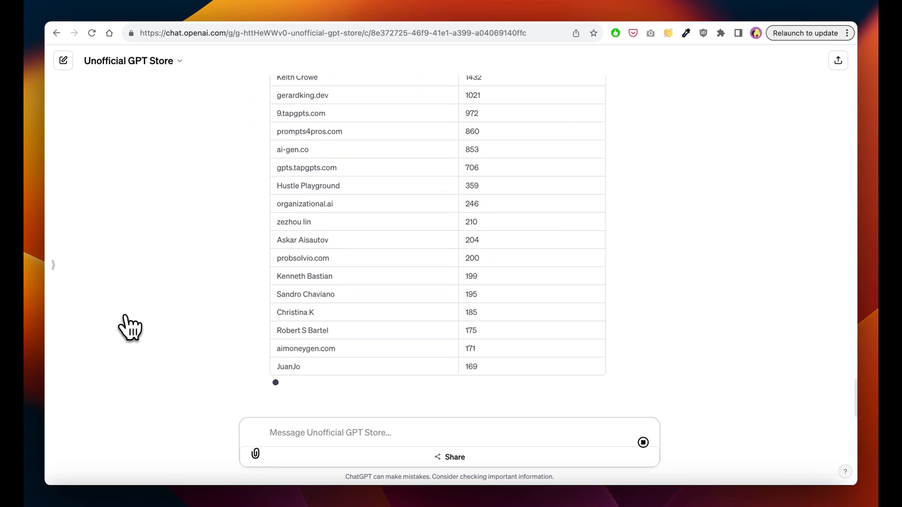
{"action": "scroll", "scroll_direction": "down", "scroll_amount": 3}
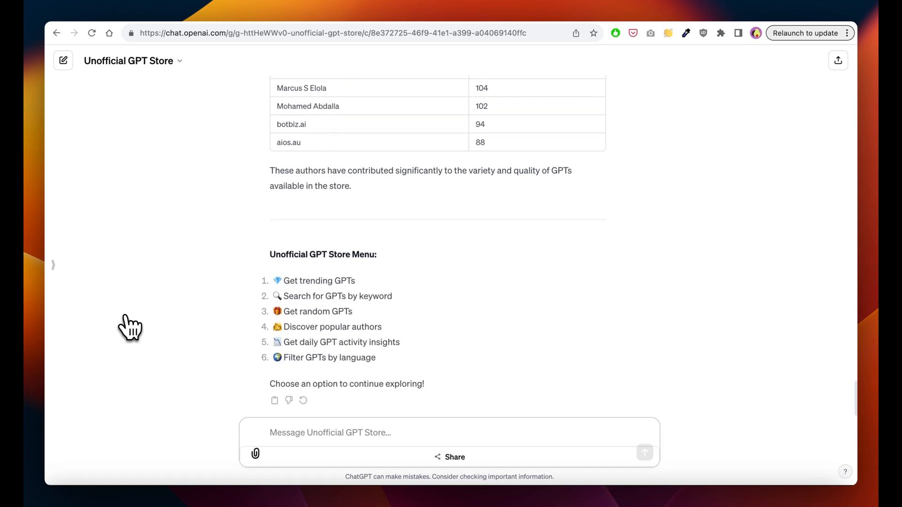
- Send 'ja' and browse the table of popular Japanese GPTs
{"action": "type", "text": "ja"}
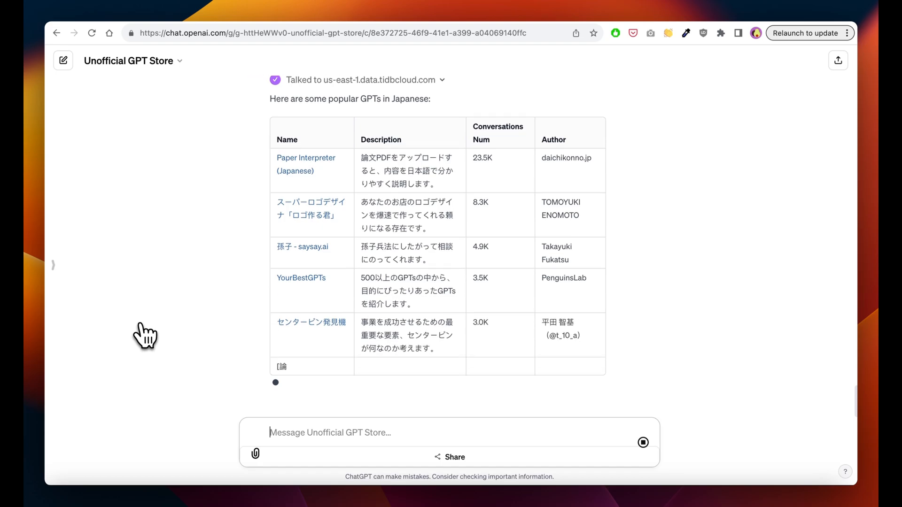
{"action": "scroll", "scroll_direction": "down", "scroll_amount": 3}
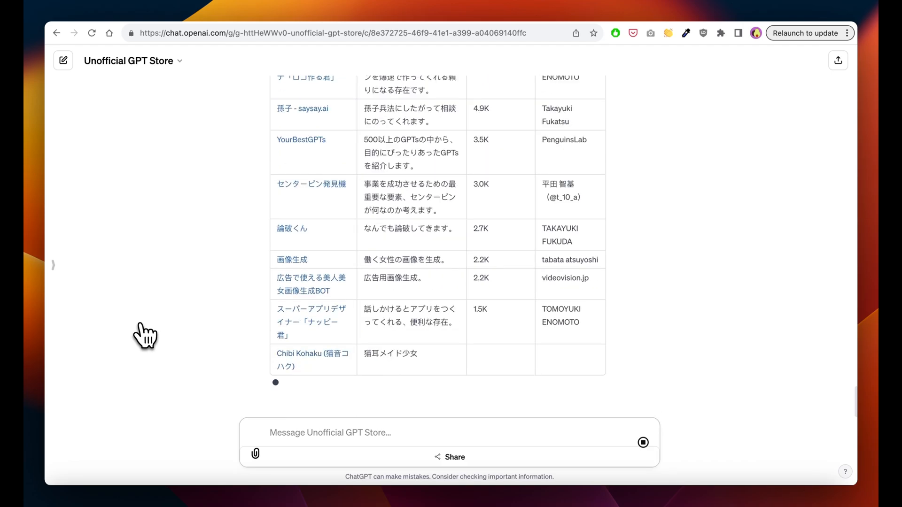
{"action": "scroll", "scroll_direction": "down", "scroll_amount": 3}
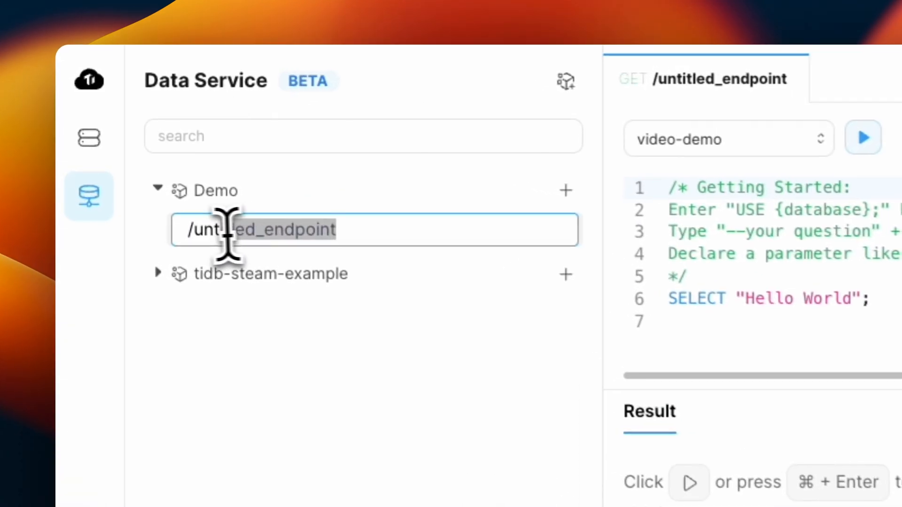
- Deploy the /demo endpoint in TiDB Cloud Data Service
{"action": "type", "text": "/demo"}
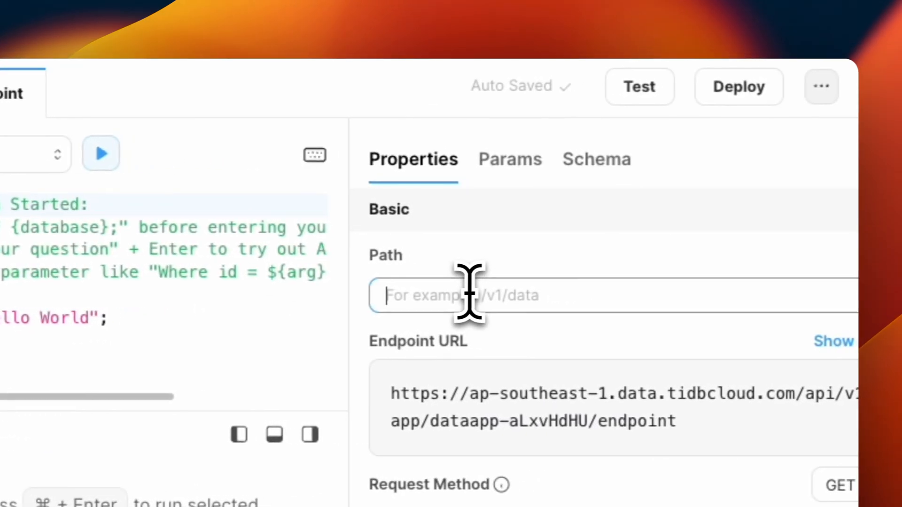
{"action": "type", "text": "/demo"}
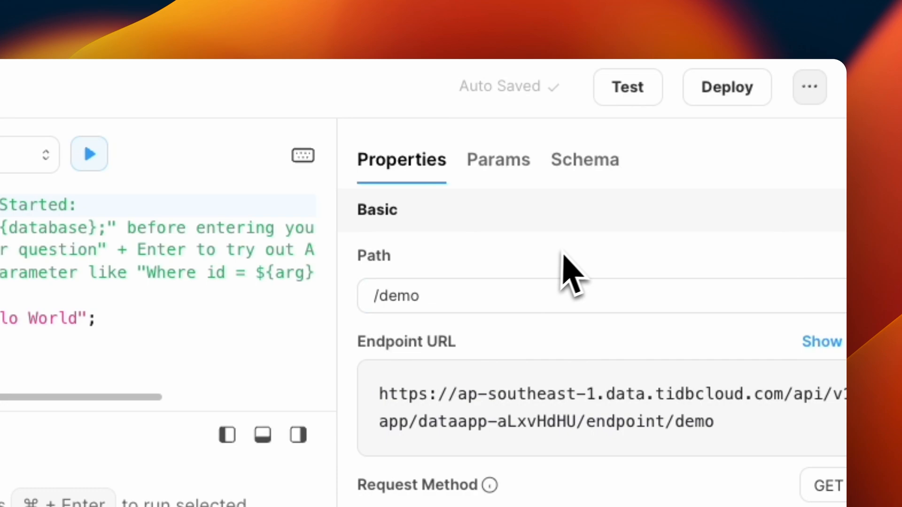
{"action": "mouse_move", "coordinate": [667, 167]}
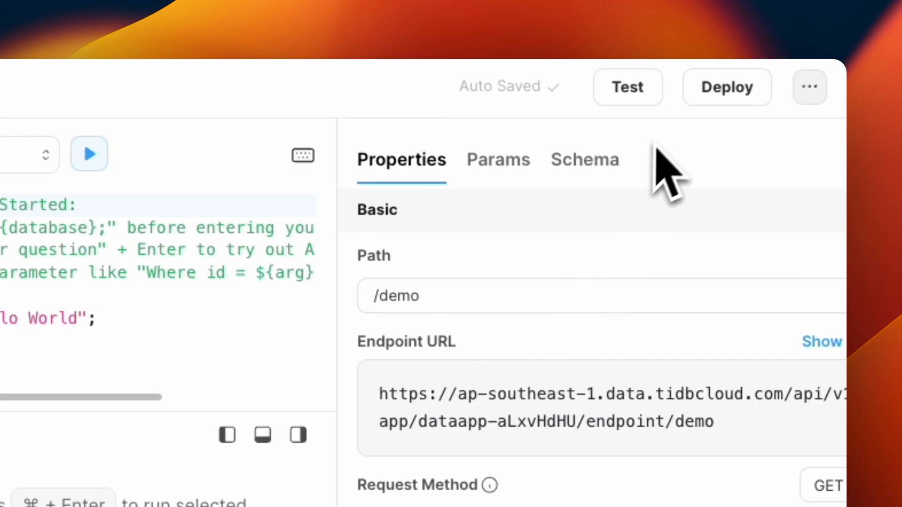
{"action": "left_click", "coordinate": [727, 87]}
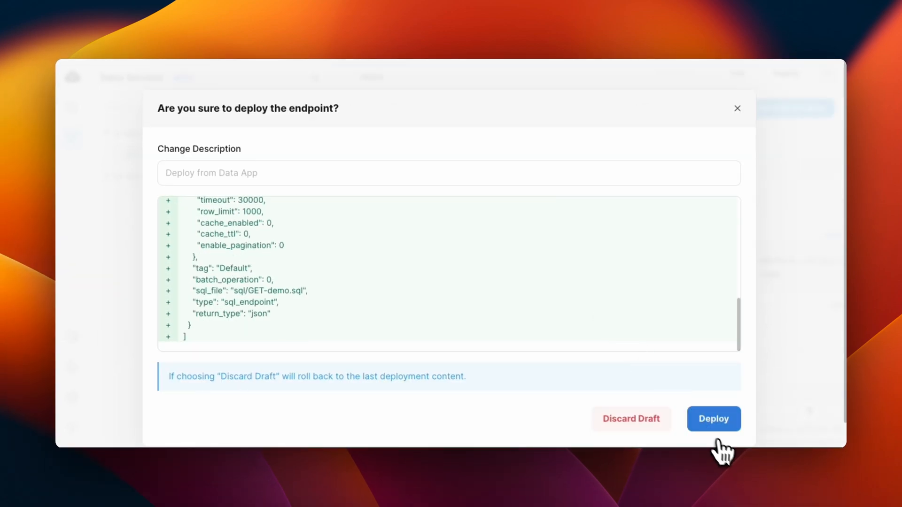
{"action": "left_click", "coordinate": [713, 419]}
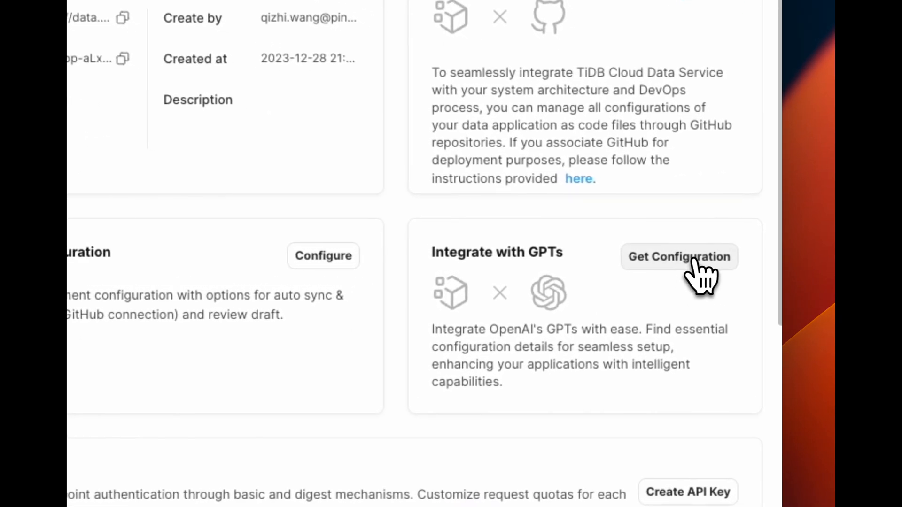
- Create a ReadOnly API key from the Integrate with GPTs configuration
{"action": "left_click", "coordinate": [679, 257]}
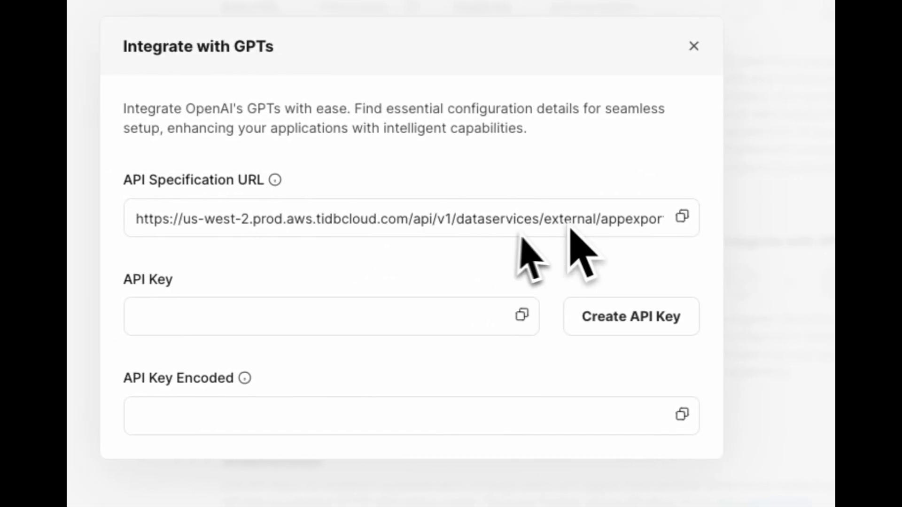
{"action": "left_click", "coordinate": [630, 316]}
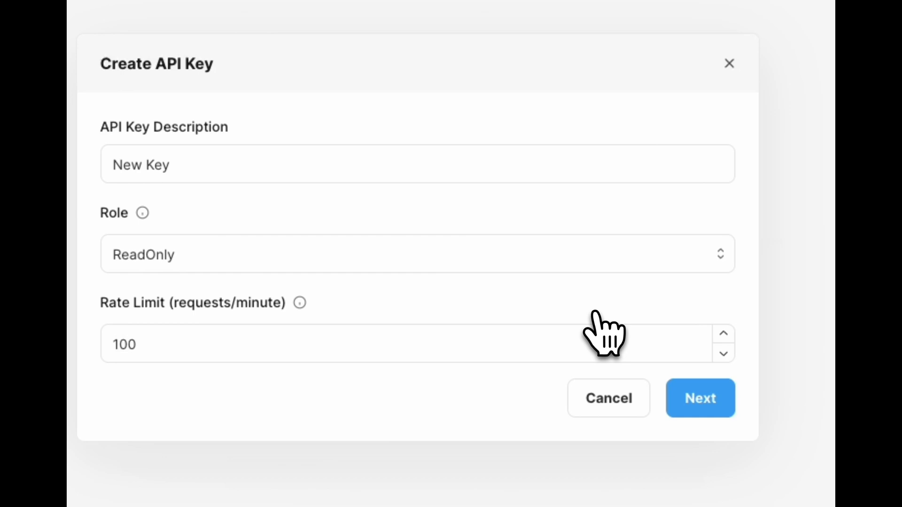
{"action": "left_click", "coordinate": [700, 398]}
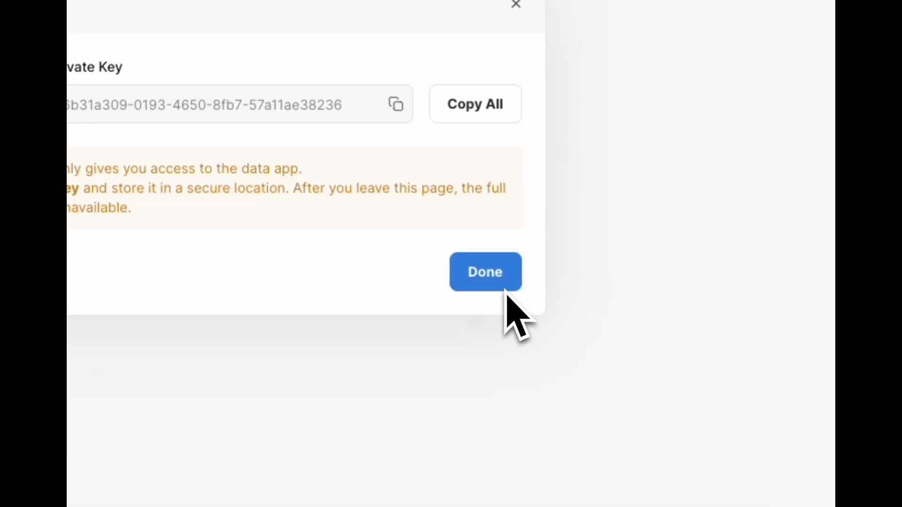
{"action": "left_click", "coordinate": [485, 272]}
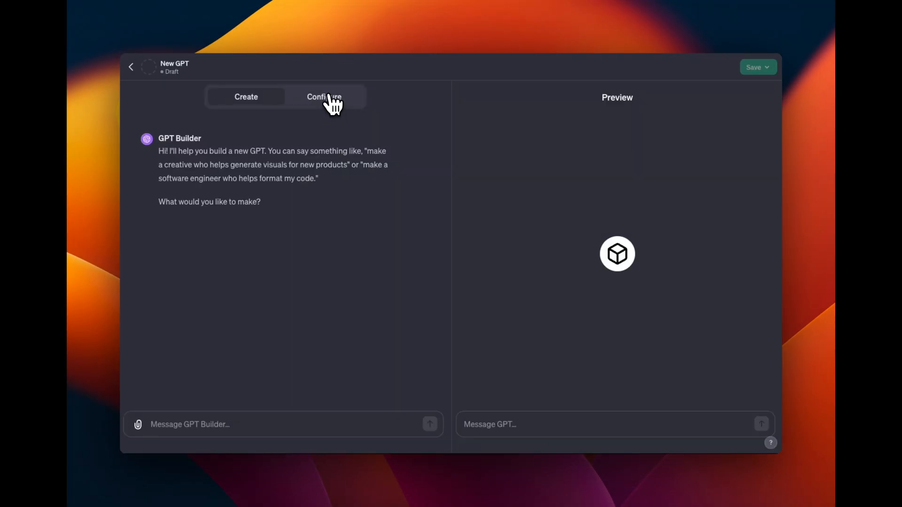
- In the GPT's Configure settings, scroll to Actions and create a new action
{"action": "left_click", "coordinate": [324, 96]}
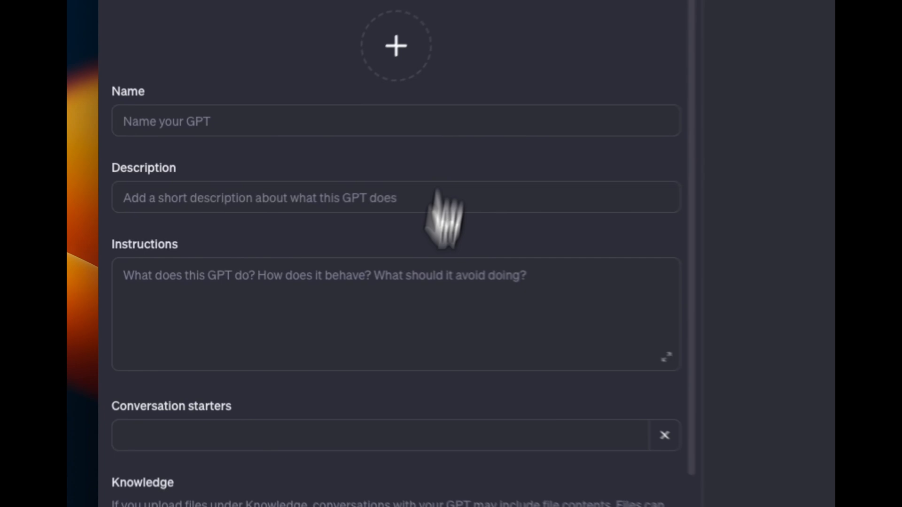
{"action": "scroll", "scroll_direction": "down", "scroll_amount": 3}
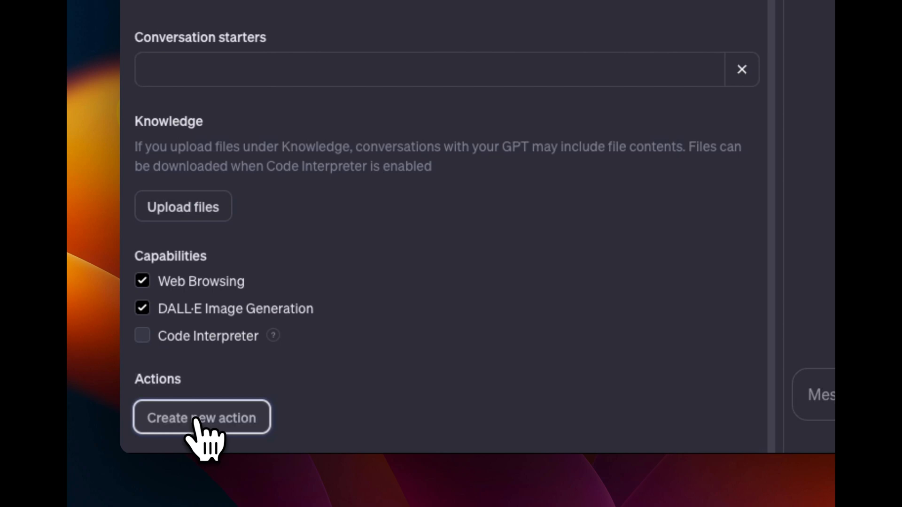
{"action": "left_click", "coordinate": [201, 417]}
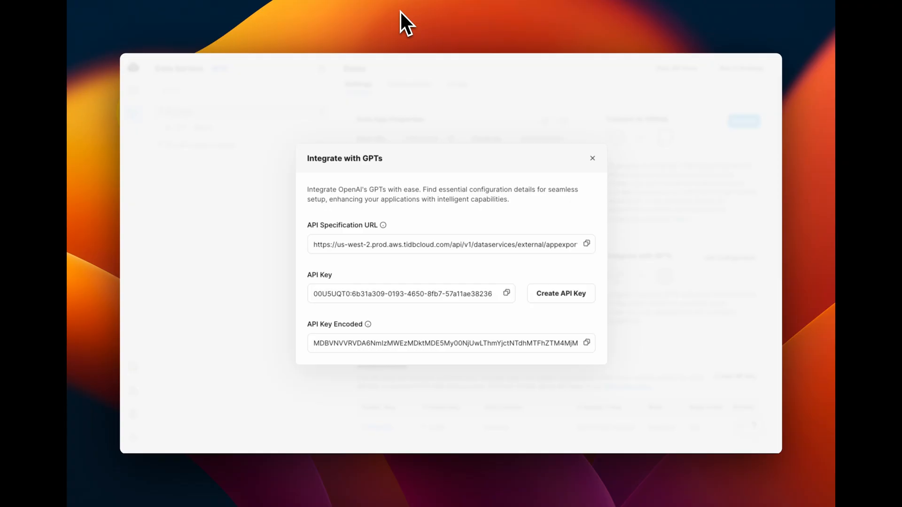
- Set API Key authentication with the TiDB Cloud key and import the schema from its specification URL
{"action": "left_click", "coordinate": [586, 342]}
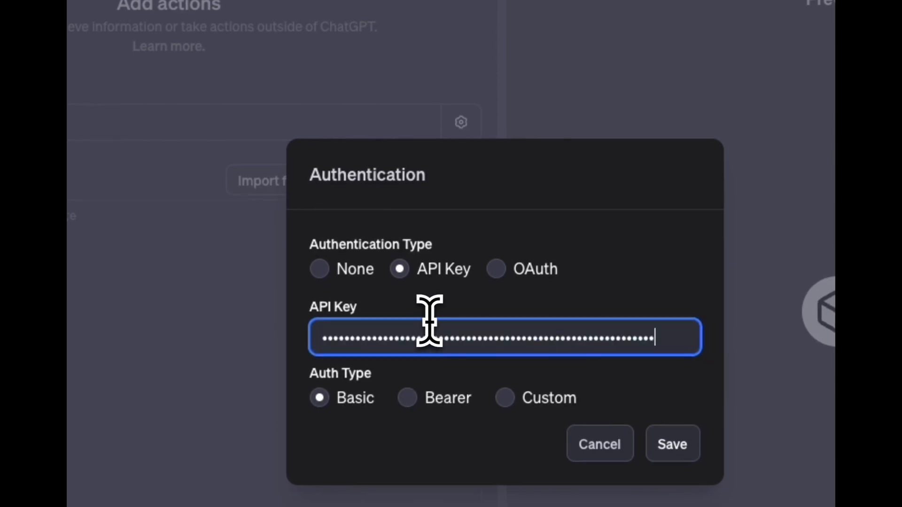
{"action": "left_click", "coordinate": [671, 443]}
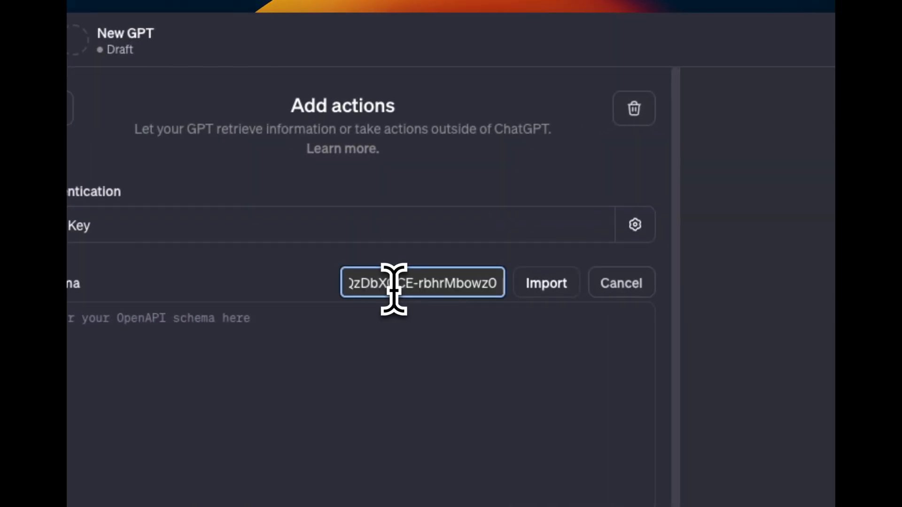
{"action": "left_click", "coordinate": [546, 282]}
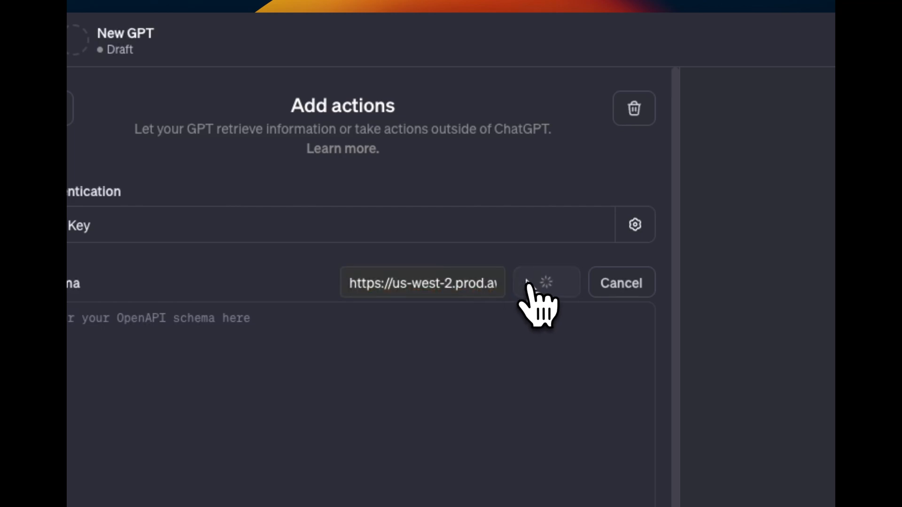
{"action": "left_click", "coordinate": [546, 282]}
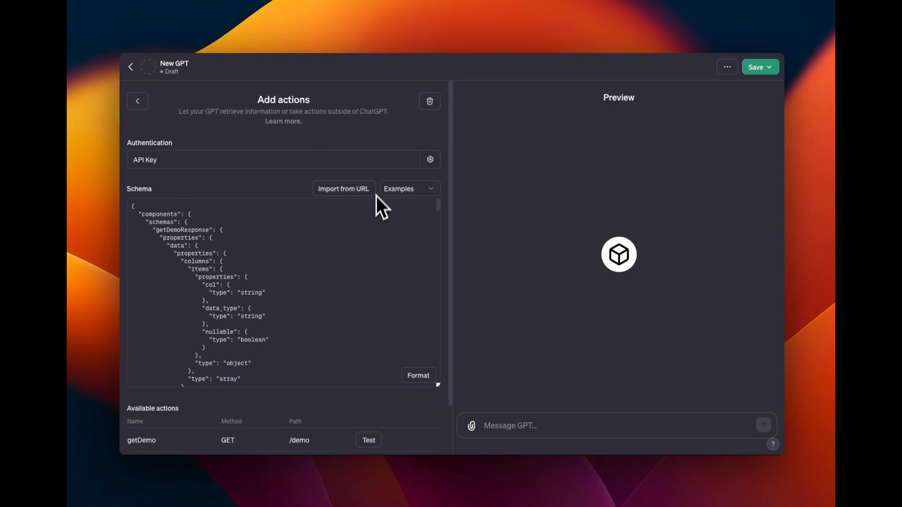
{"action": "mouse_move", "coordinate": [363, 403]}
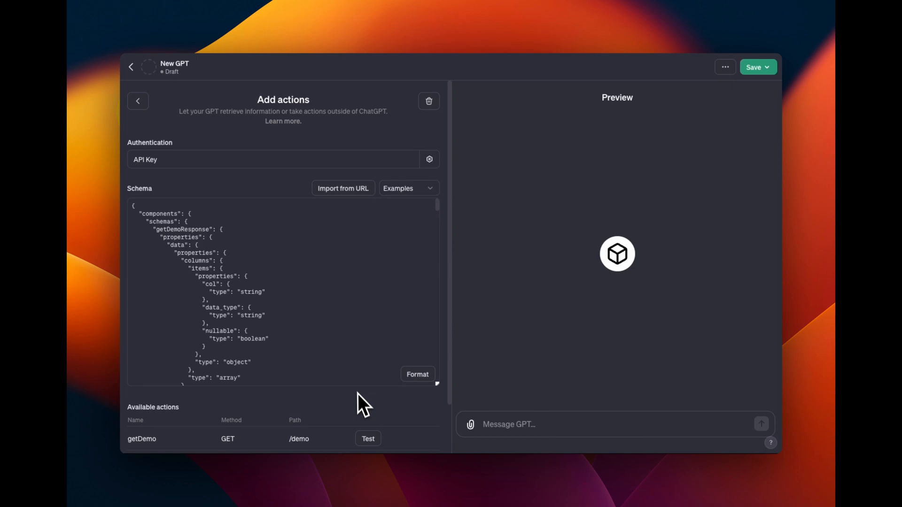
- Test getDemo in the preview and always allow ap-southeast-1.data.tidbcloud.com
{"action": "scroll", "scroll_direction": "down", "scroll_amount": 3}
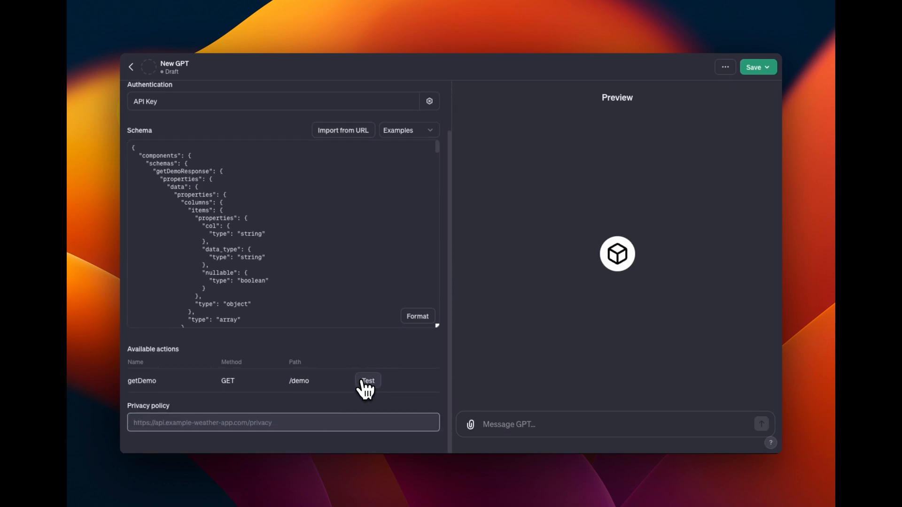
{"action": "left_click", "coordinate": [367, 380]}
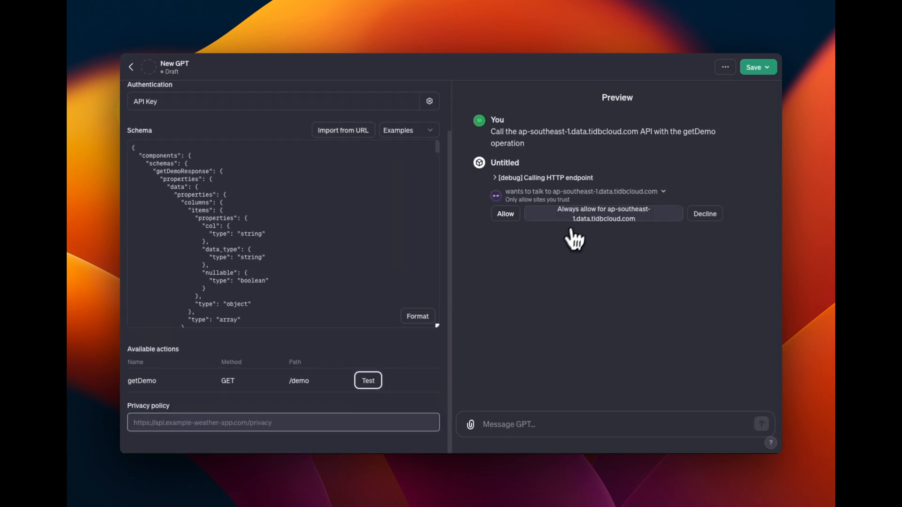
{"action": "left_click", "coordinate": [602, 214]}
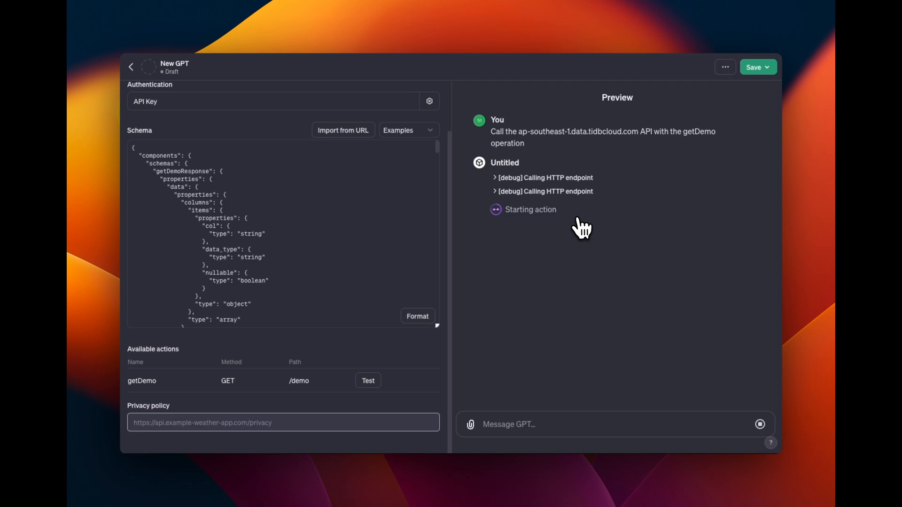